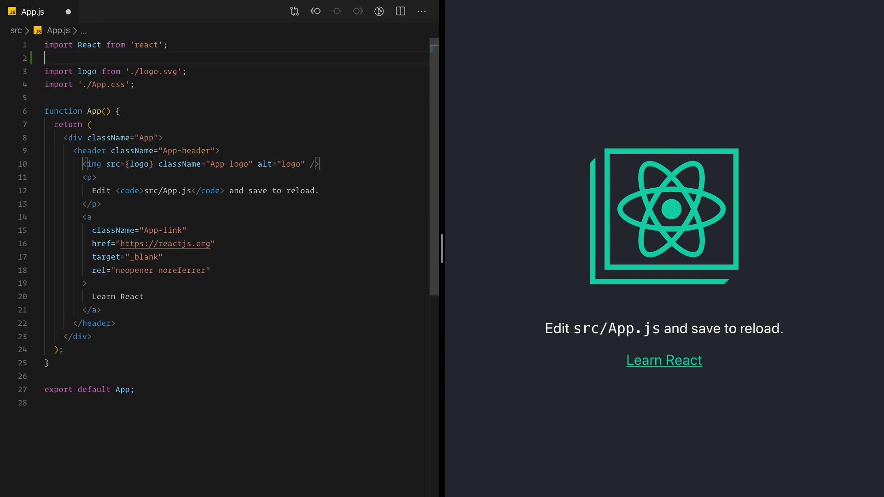
pyautogui.write('import {}')
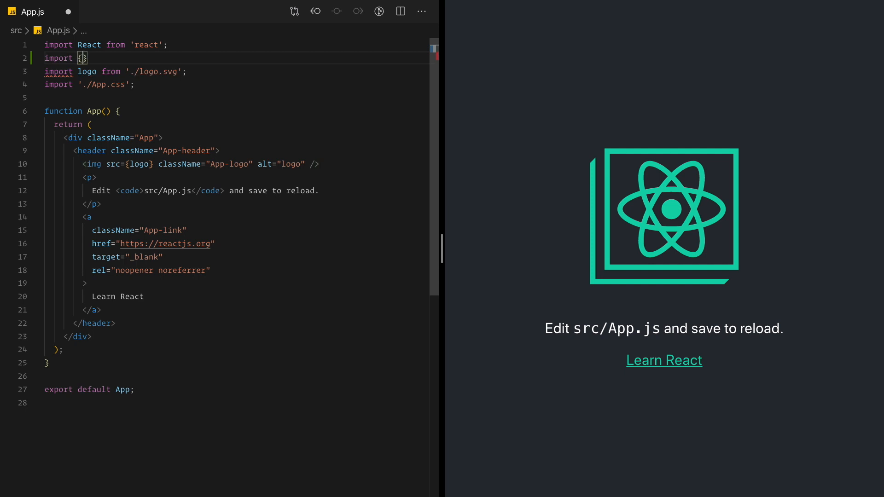
pyautogui.write('IonApp')
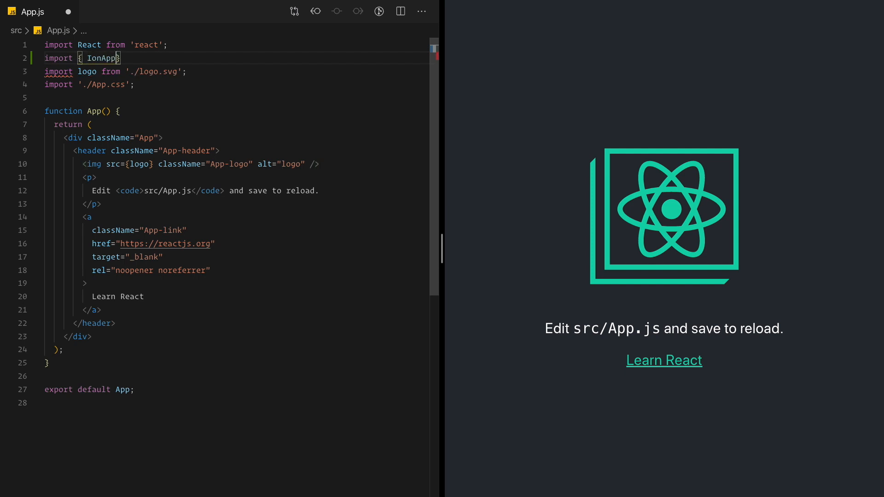
pyautogui.write("from '@ioni")
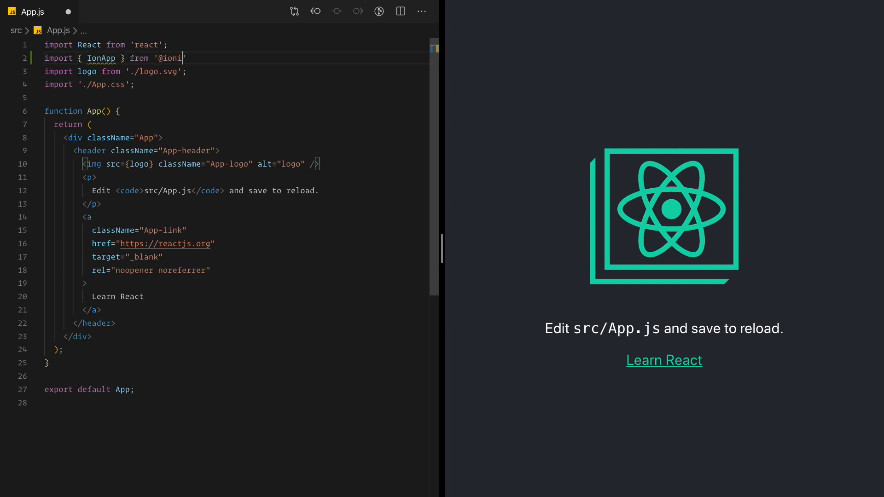
pyautogui.write("c/react'")
pyautogui.click(235, 137)
pyautogui.write('<IonApp>')
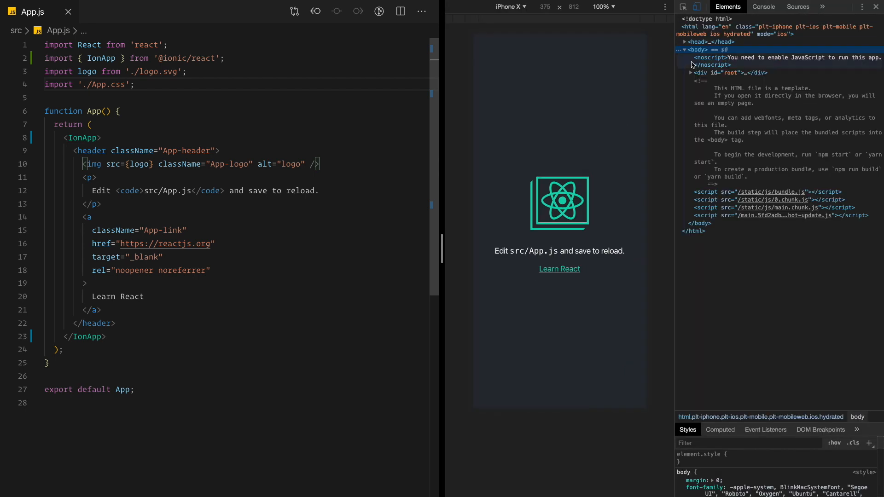
pyautogui.moveTo(733, 72)
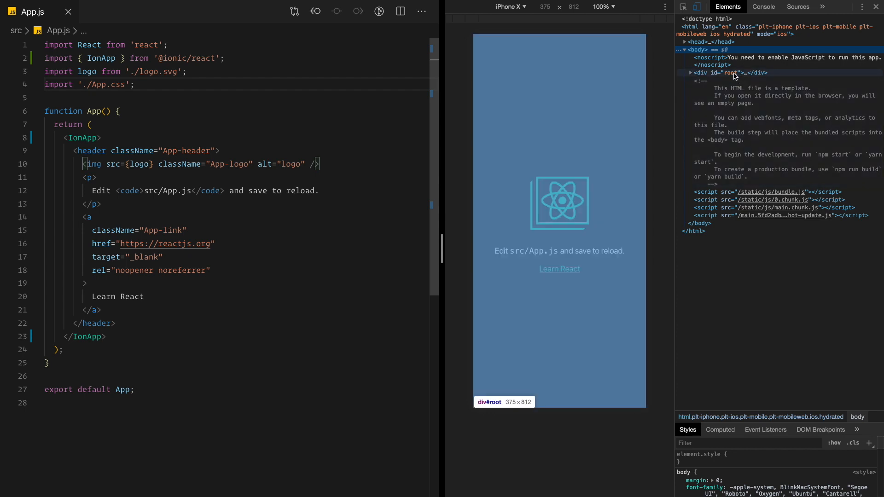
# Expand div#root and the nested ion-app node in the DevTools Elements tree.
pyautogui.click(689, 72)
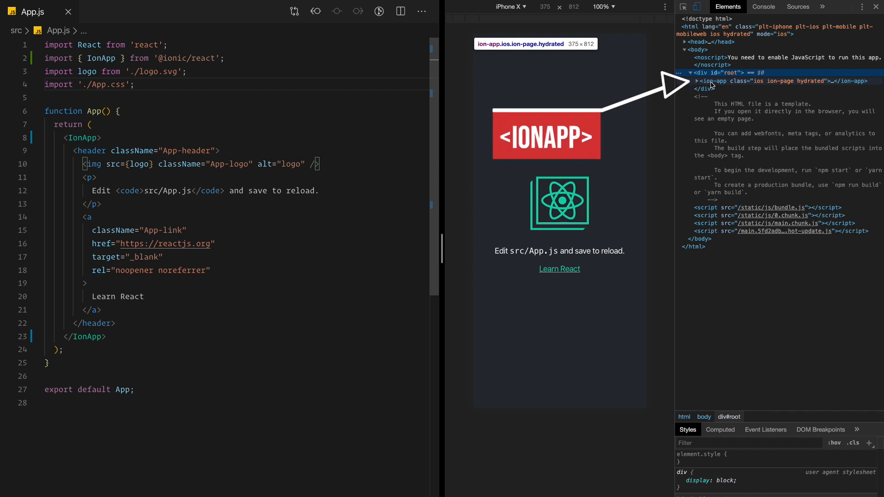
pyautogui.click(732, 81)
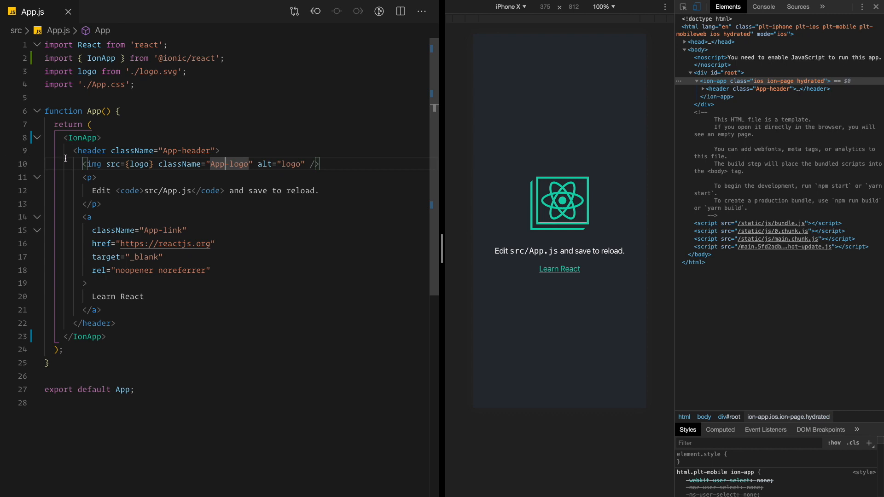
# Replace the header element with IonHeader, auto-importing it and renaming the closing tag.
pyautogui.doubleClick(90, 150)
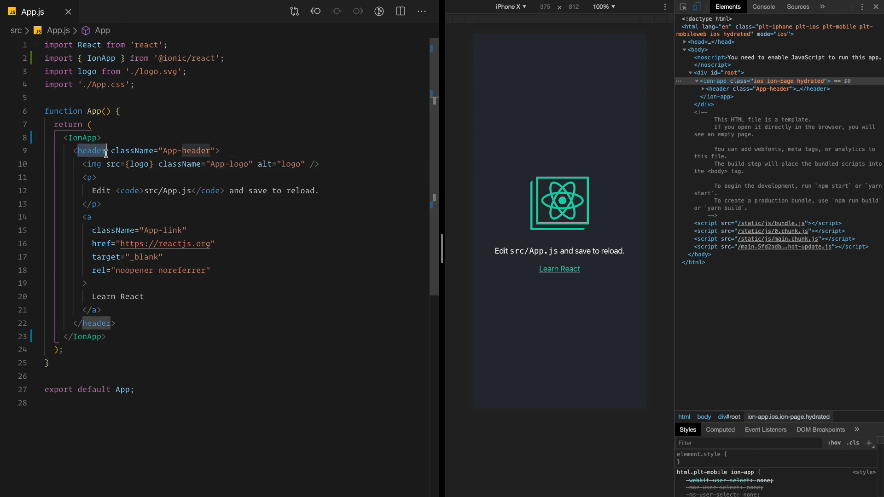
pyautogui.doubleClick(90, 150)
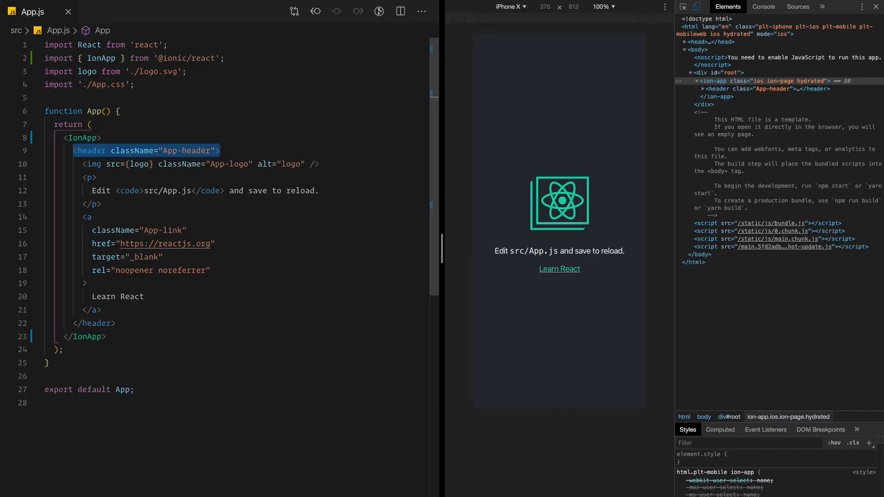
pyautogui.write('<Io')
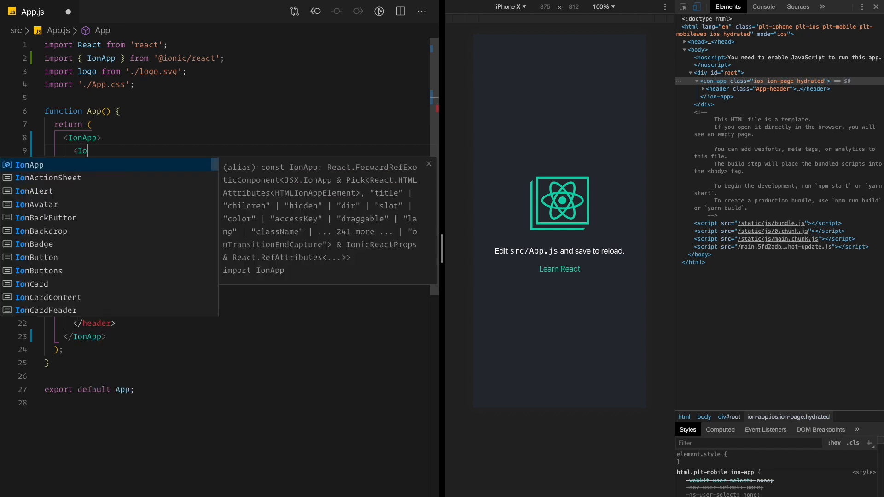
pyautogui.write('nHeader')
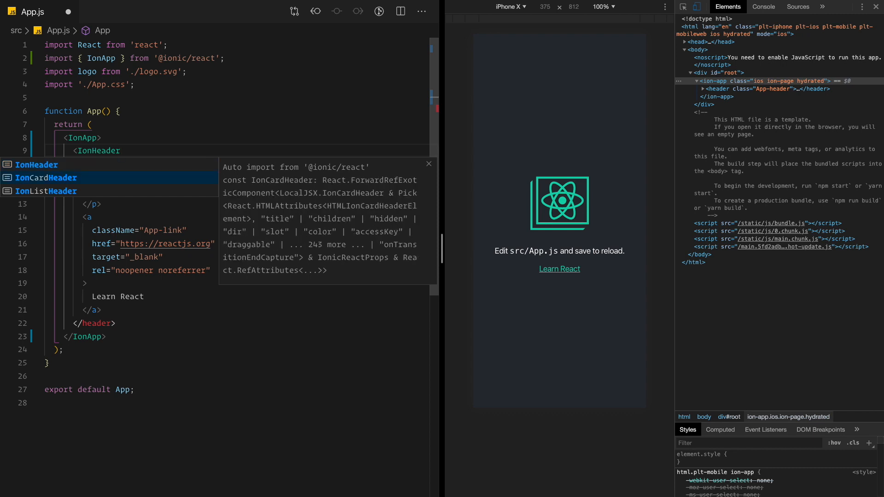
pyautogui.click(36, 164)
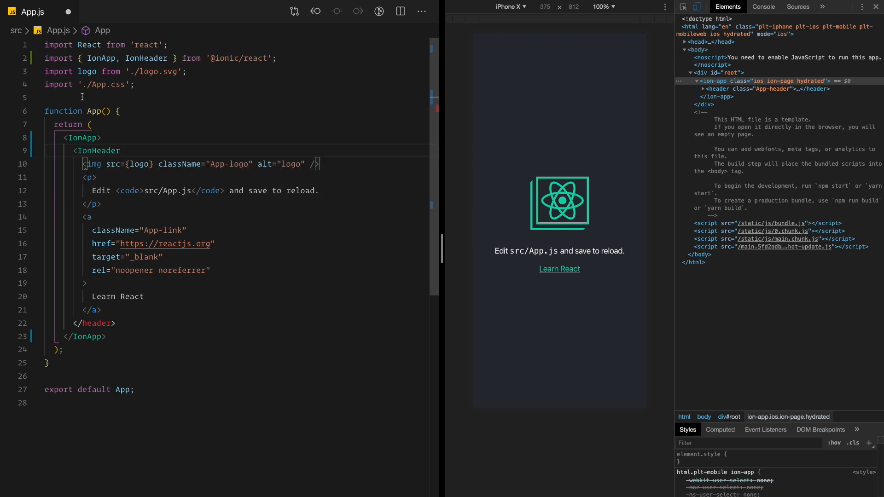
pyautogui.moveTo(138, 58)
pyautogui.write('>')
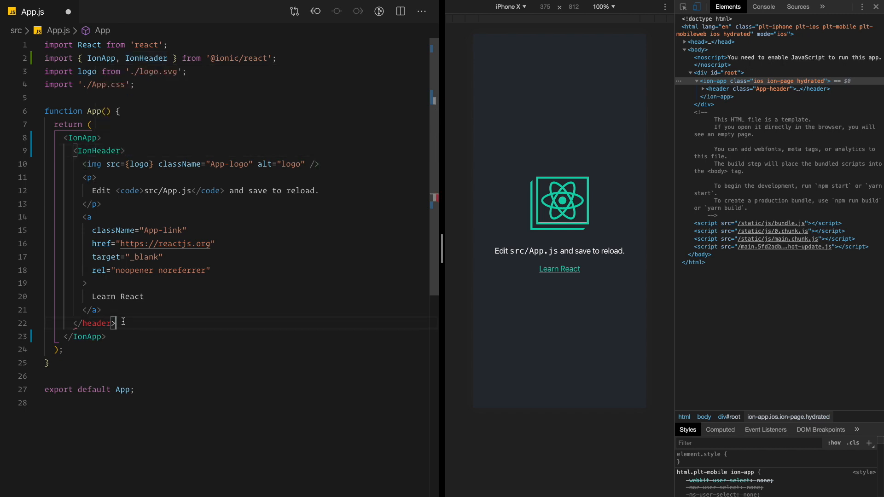
pyautogui.write('IonHeader')
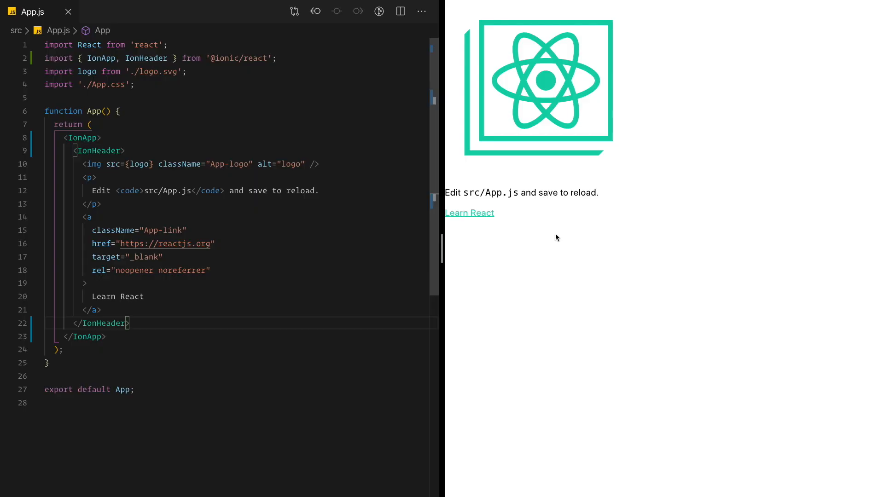
pyautogui.moveTo(485, 231)
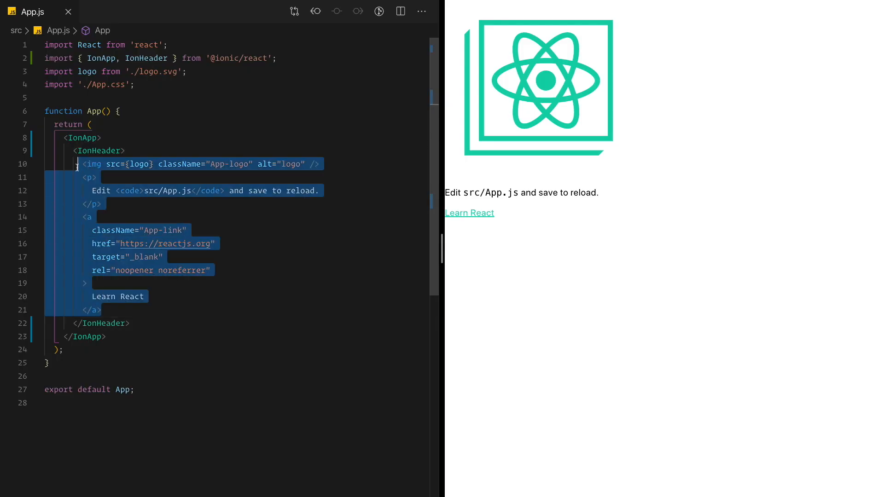
# Move the logo content below IonHeader and add an IonToolbar inside the header.
pyautogui.press('Delete')
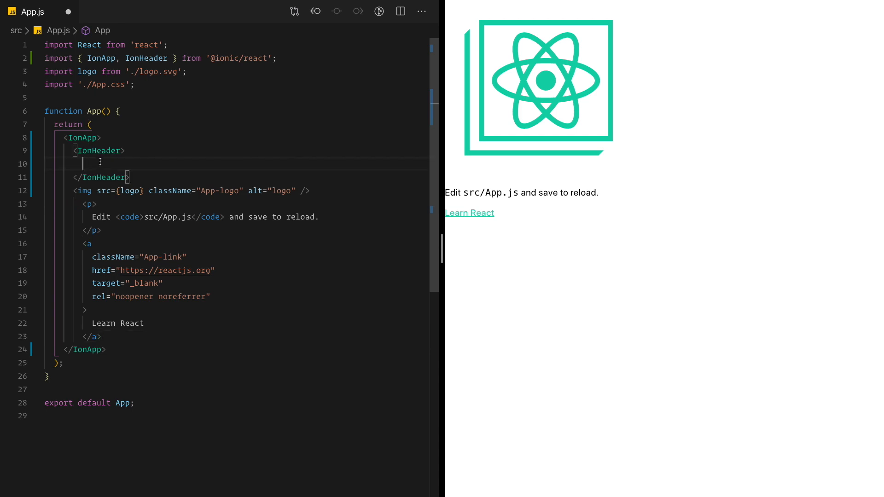
pyautogui.click(83, 164)
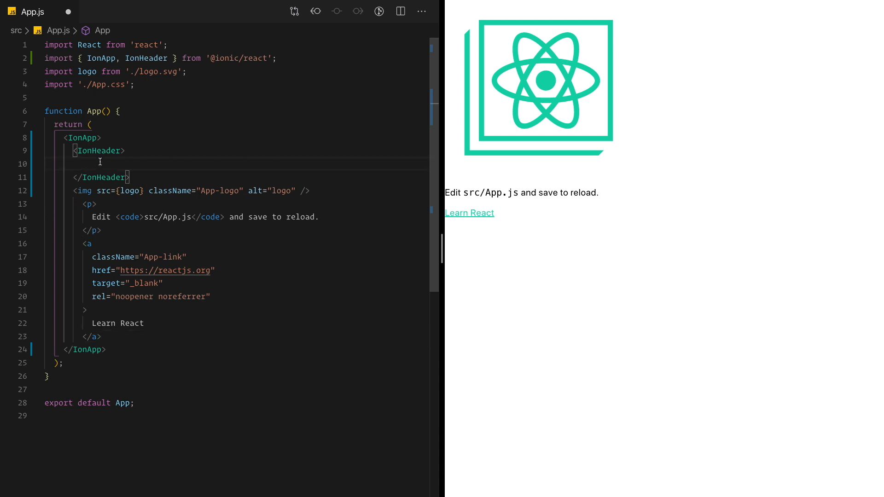
pyautogui.write('<')
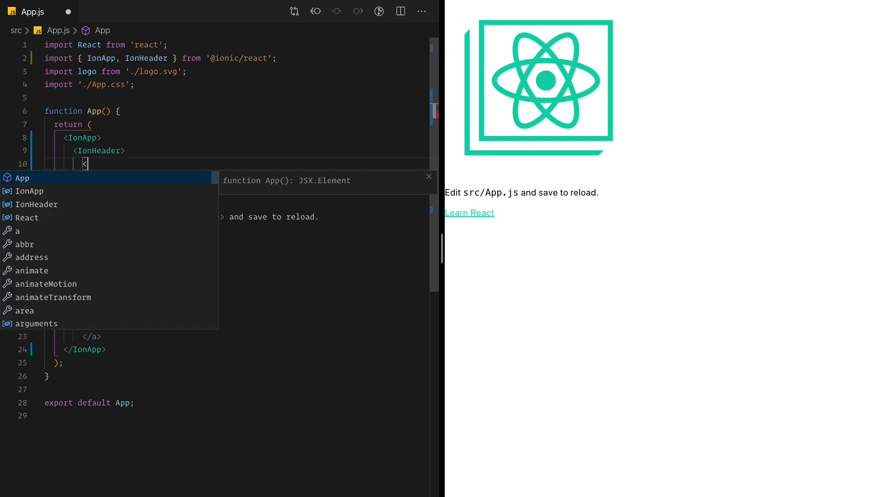
pyautogui.write('IonToolbar>')
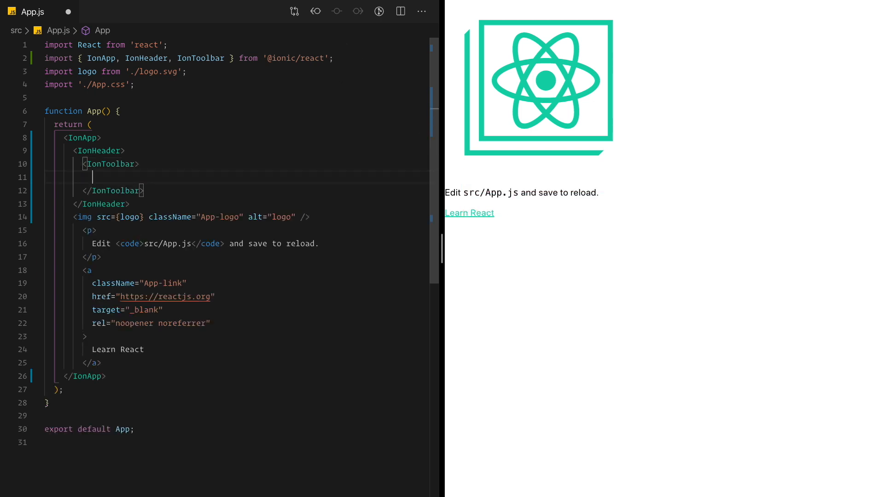
# Add an IonTitle reading 'Smart Brewer' inside the toolbar.
pyautogui.write('<Io')
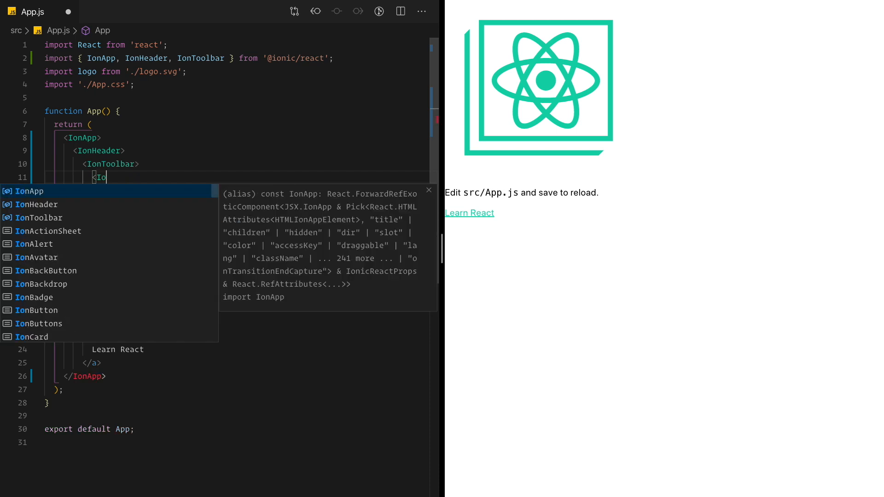
pyautogui.write('Title></IonTitle>')
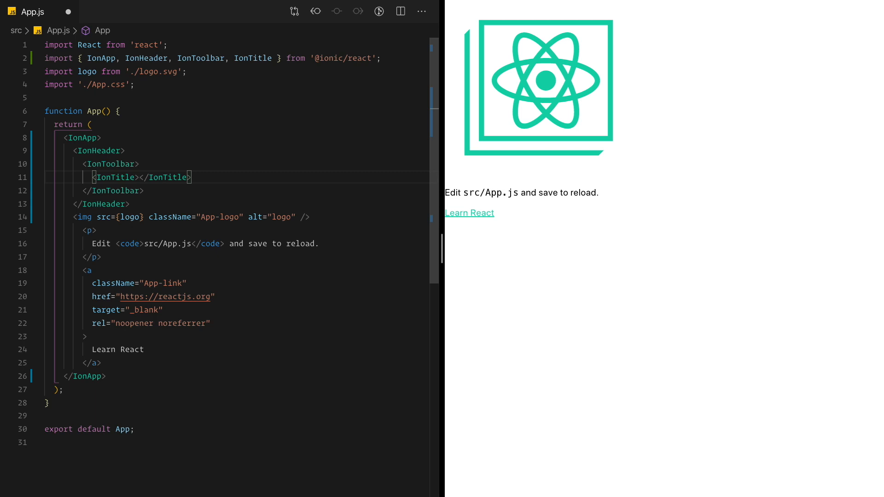
pyautogui.write('s')
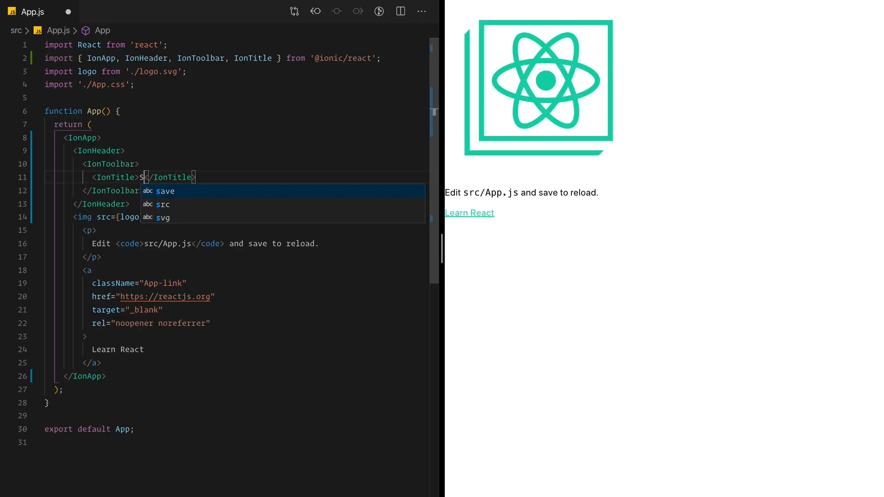
pyautogui.write('mart Brewer')
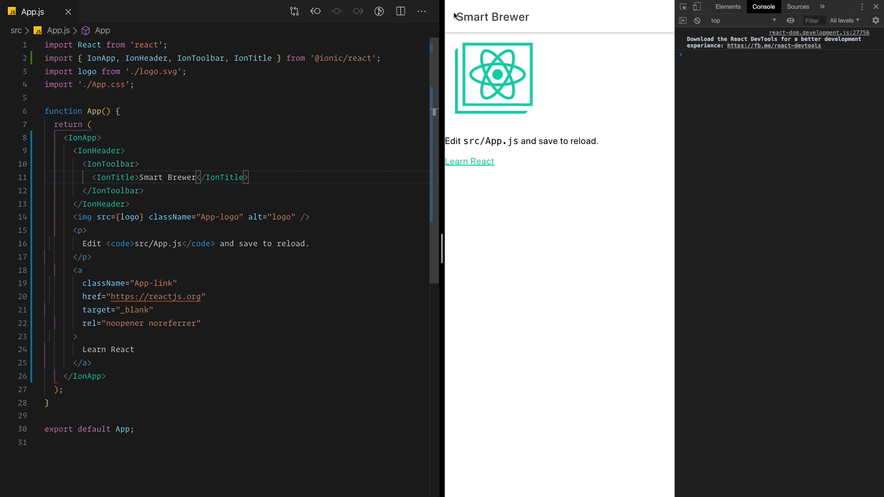
# Switch the Chrome preview to device emulation with iPhone X selected.
pyautogui.doubleClick(492, 17)
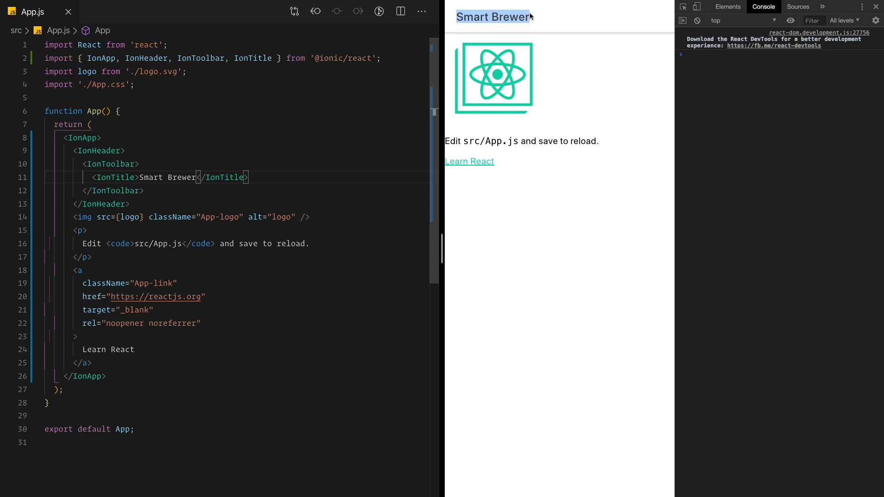
pyautogui.moveTo(697, 7)
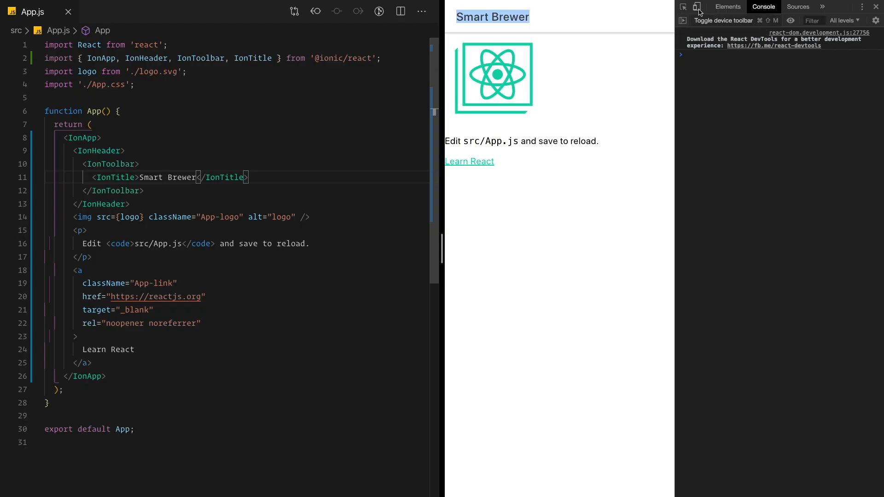
pyautogui.click(697, 7)
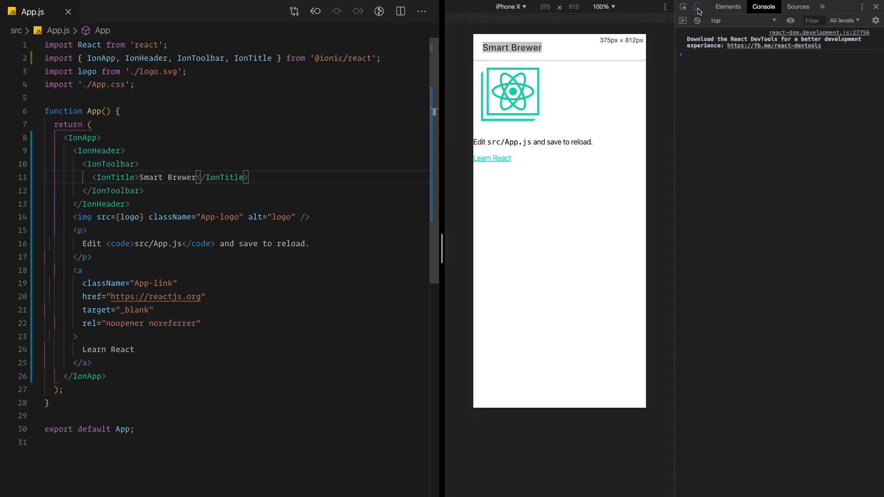
pyautogui.click(509, 6)
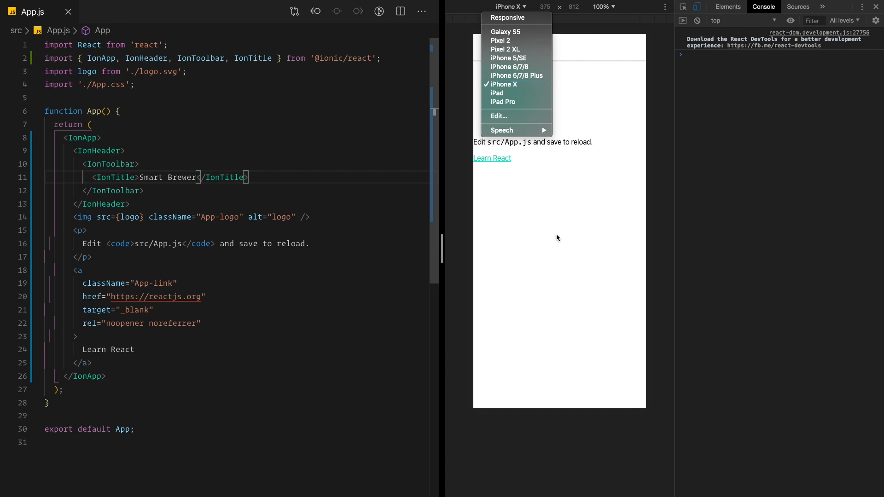
pyautogui.click(501, 84)
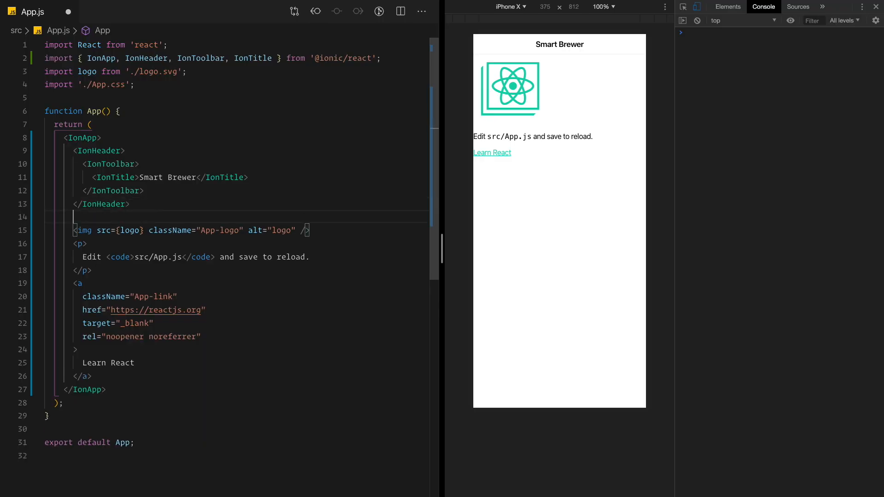
# Wrap the page body in IonContent and add IonContent to the imports.
pyautogui.write('<IonContent>')
pyautogui.write('</IonContent>')
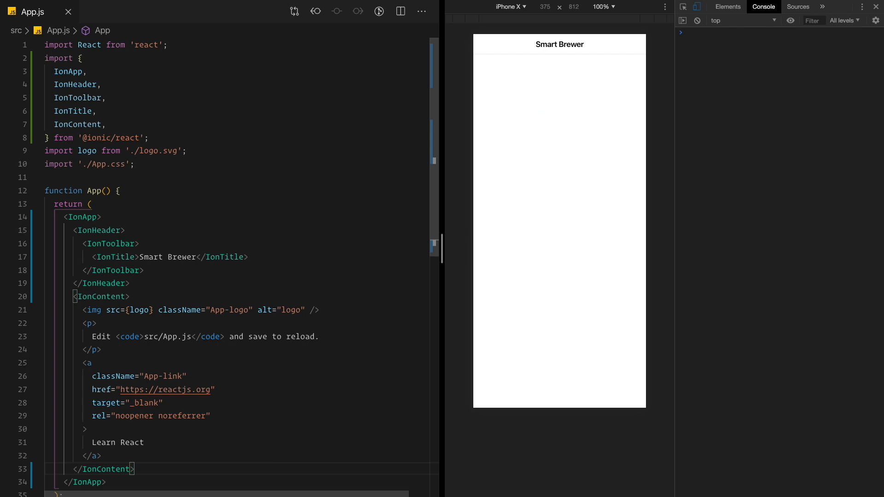
pyautogui.moveTo(159, 150); pyautogui.dragTo(133, 164)
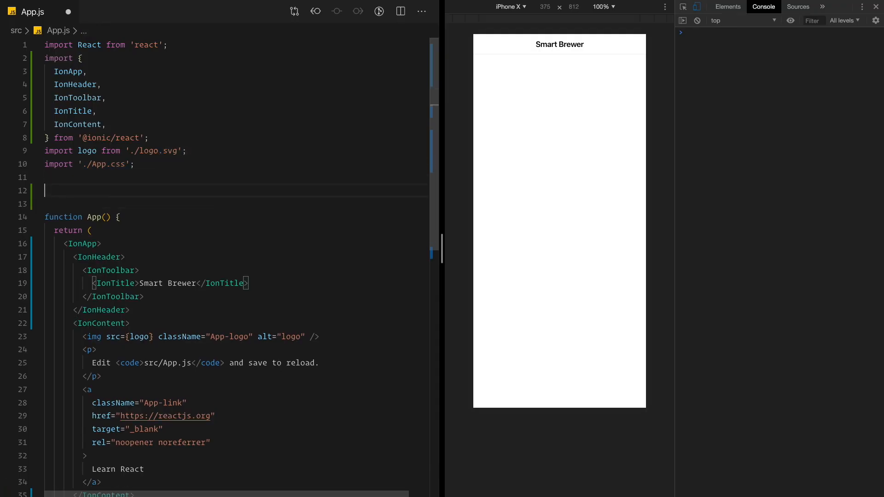
pyautogui.write("import '@ionic/react/css/core.css';")
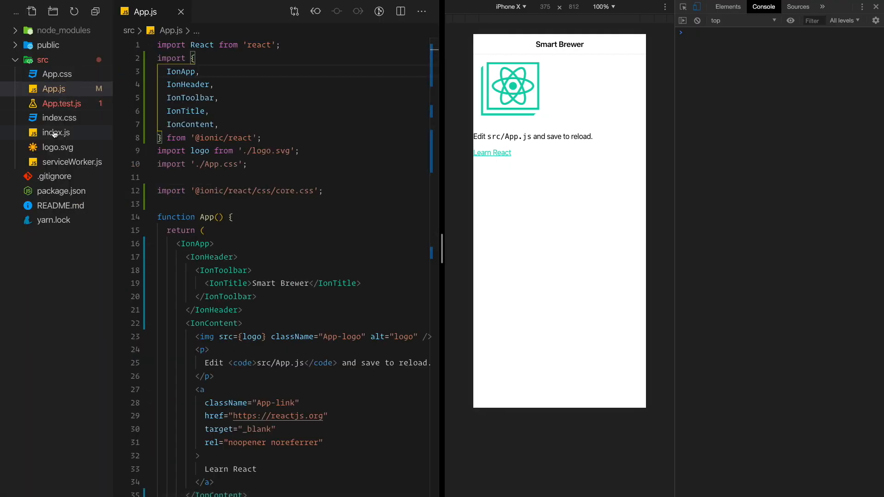
pyautogui.moveTo(56, 132)
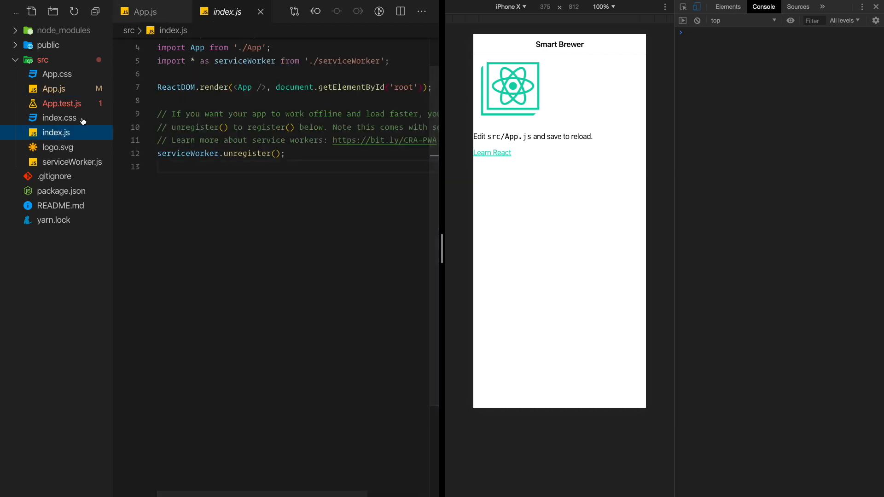
# Move the core.css import into index.js and start a 'Basic CSS for apps built with Ionic' comment.
pyautogui.click(287, 74)
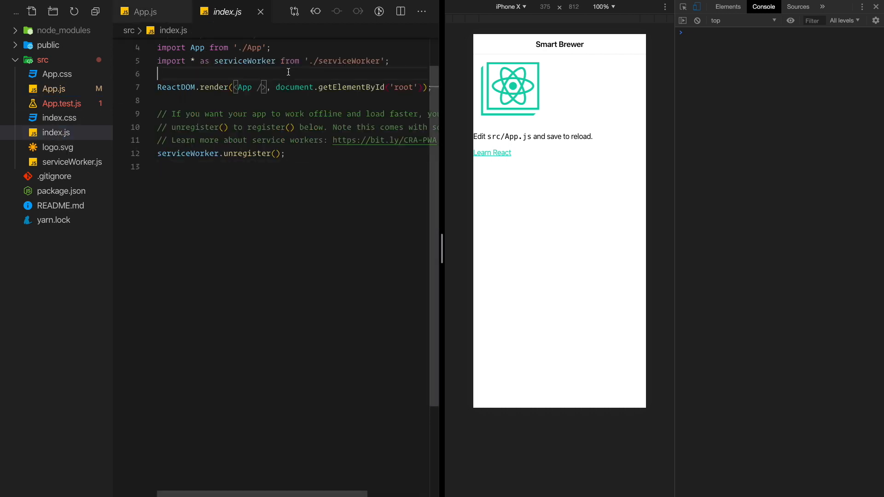
pyautogui.write("import '@ionic/react/css/core.css';")
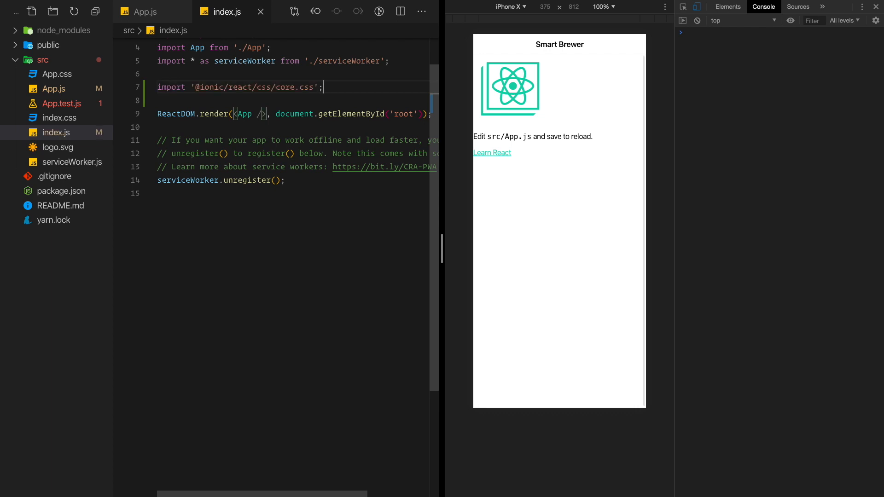
pyautogui.click(143, 12)
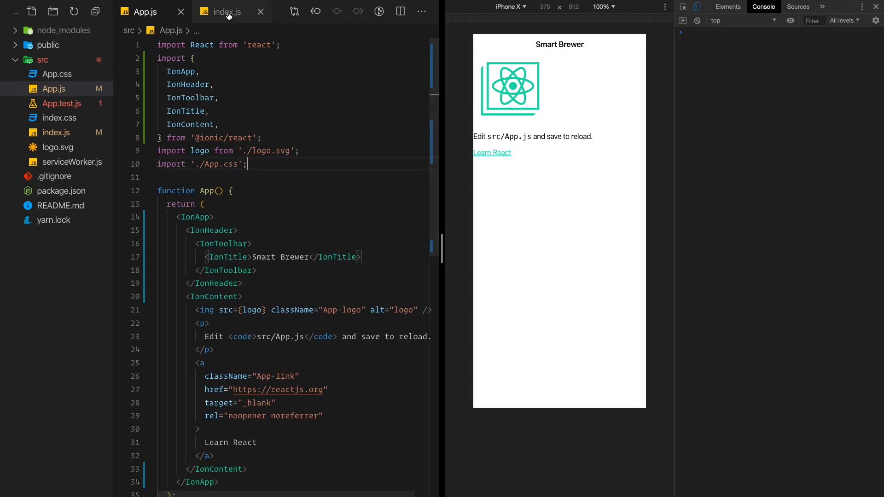
pyautogui.click(226, 12)
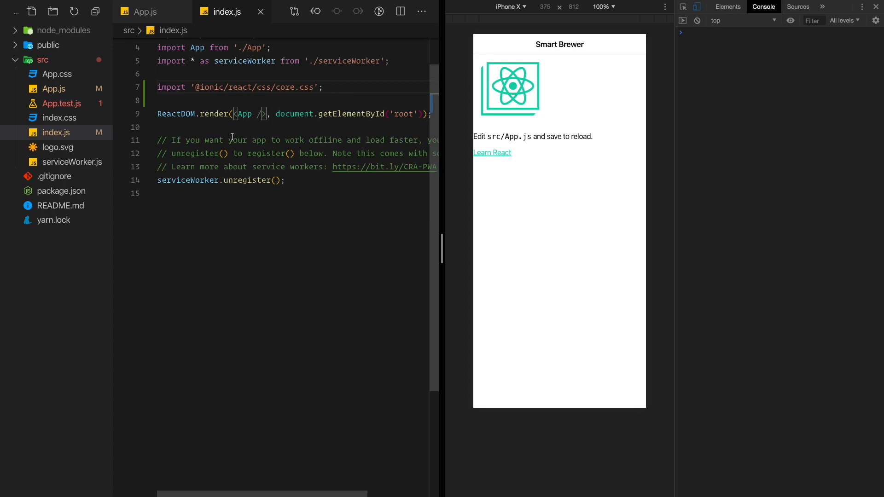
pyautogui.write('/* Basic CSS for apps built with Ionic */')
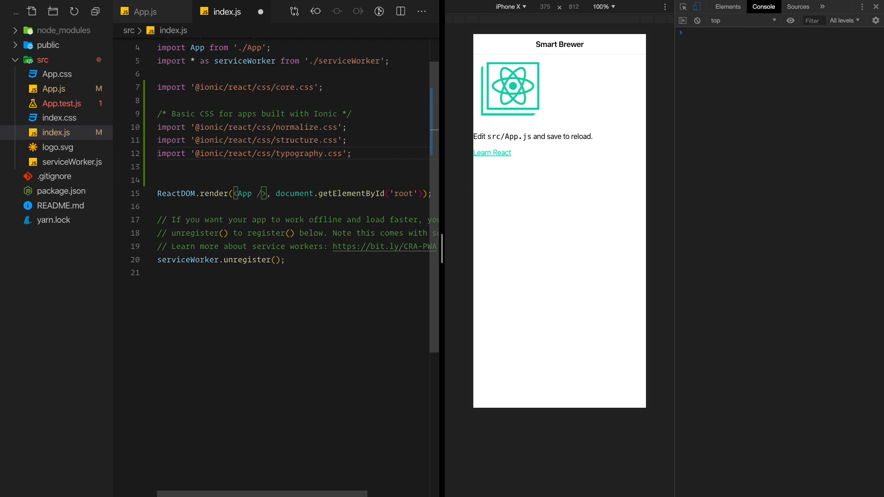
# Finish the typography import line in index.js and save the file.
pyautogui.click(351, 153)
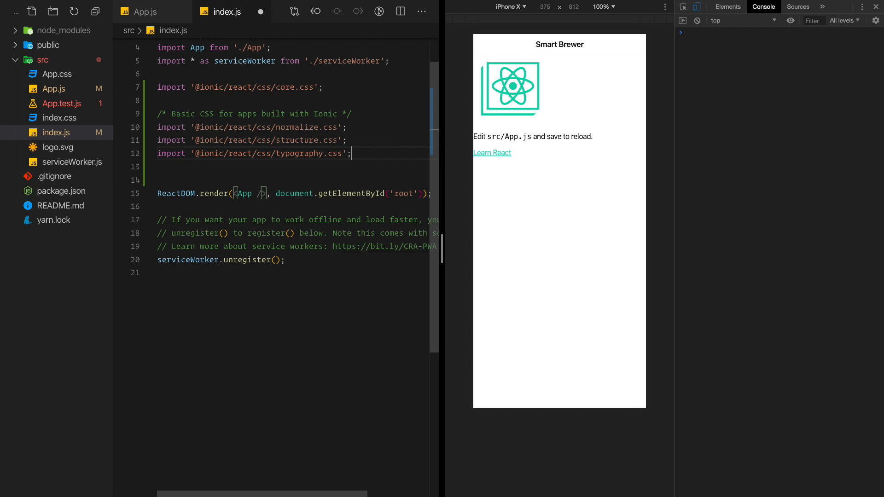
pyautogui.press('Enter')
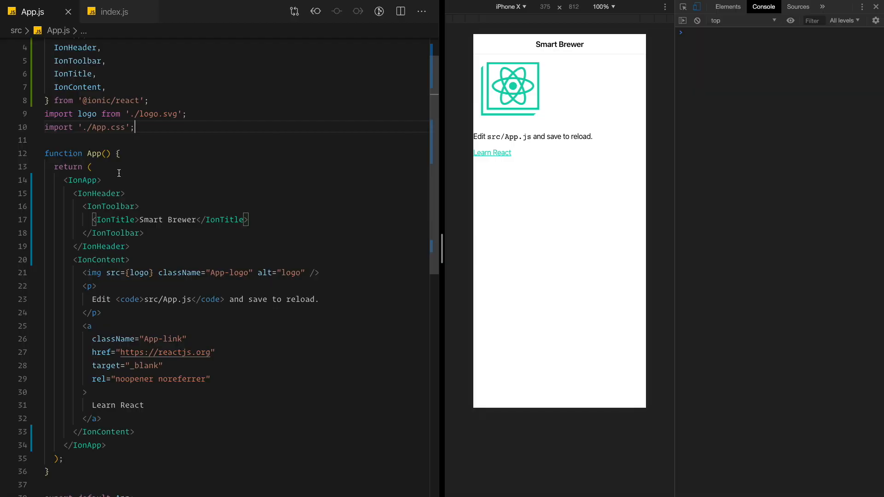
# Delete the placeholder JSX inside IonContent and the logo and App.css imports.
pyautogui.moveTo(85, 325); pyautogui.dragTo(101, 418)
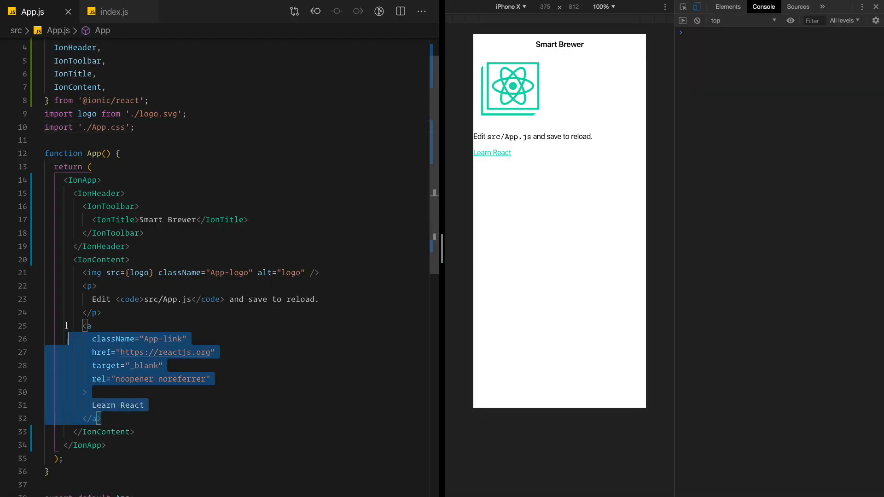
pyautogui.press('Delete')
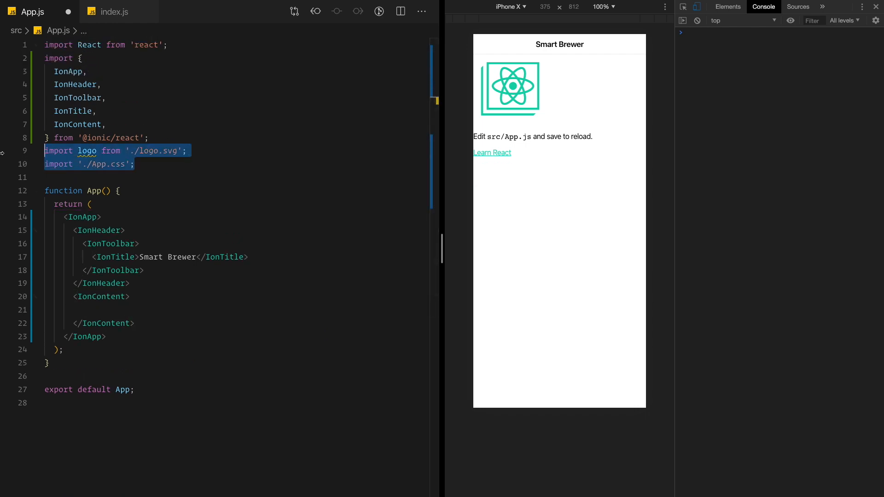
pyautogui.press('Delete')
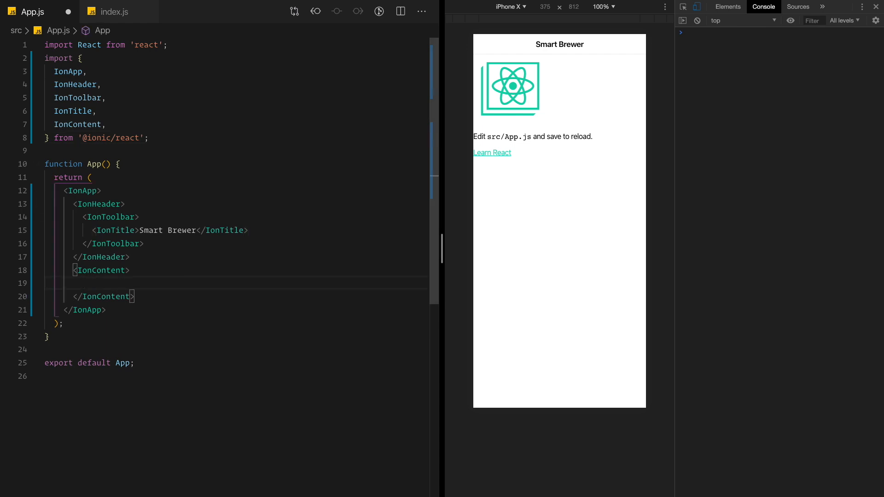
pyautogui.write('IonButton></IonButton>')
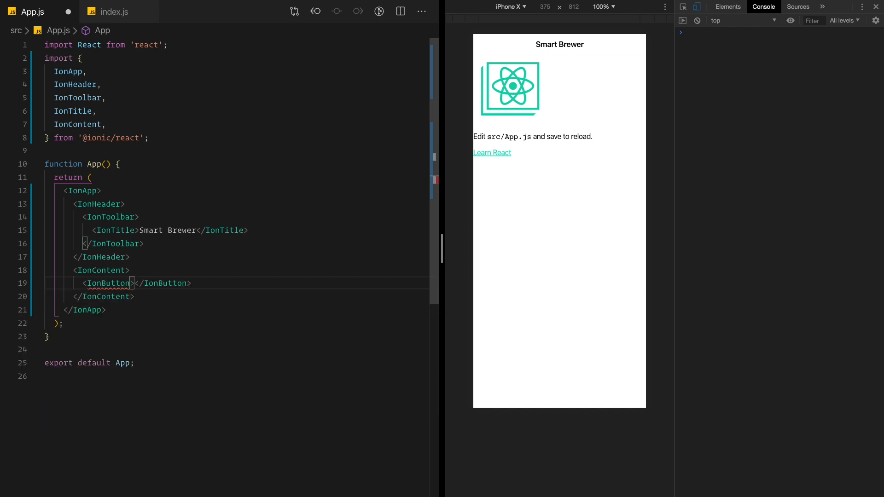
pyautogui.write('Brew')
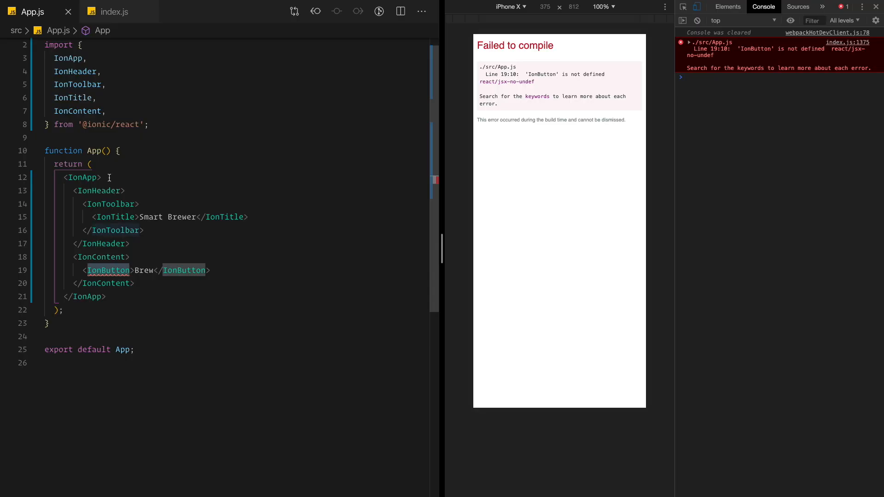
pyautogui.write('IonButton,')
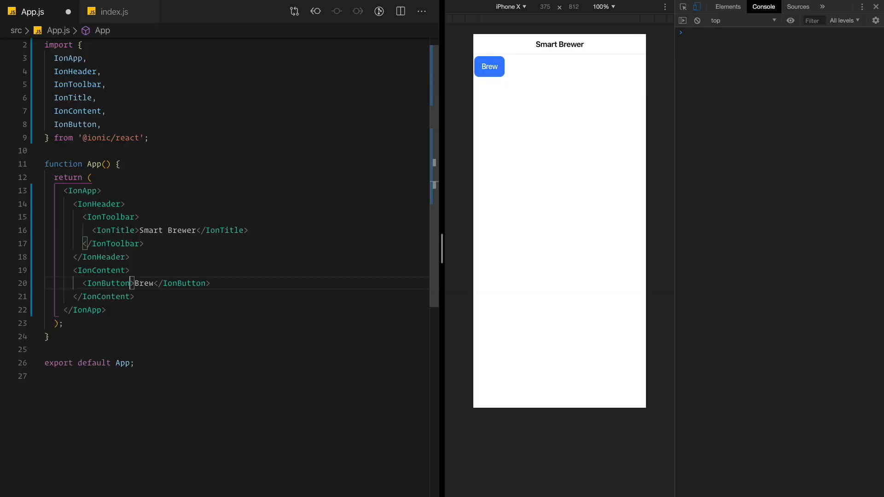
pyautogui.write('expand="')
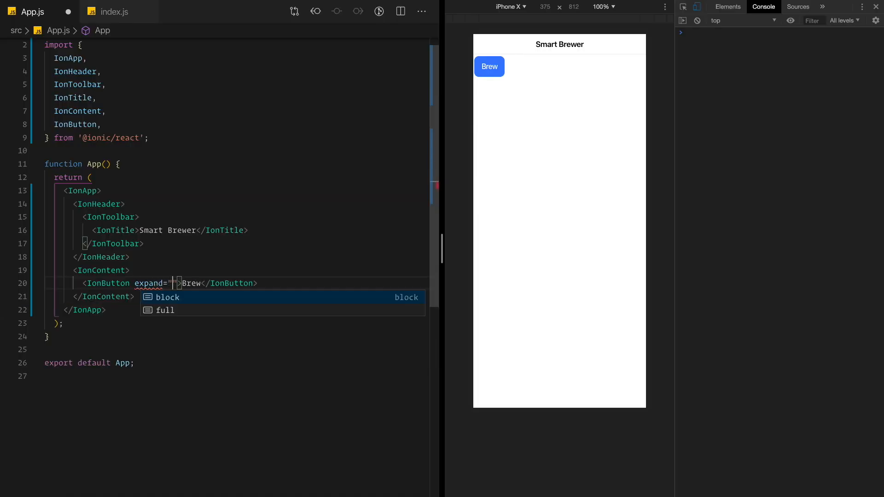
# Give the Brew button expand="full" and begin an IonSegment above it.
pyautogui.write('full')
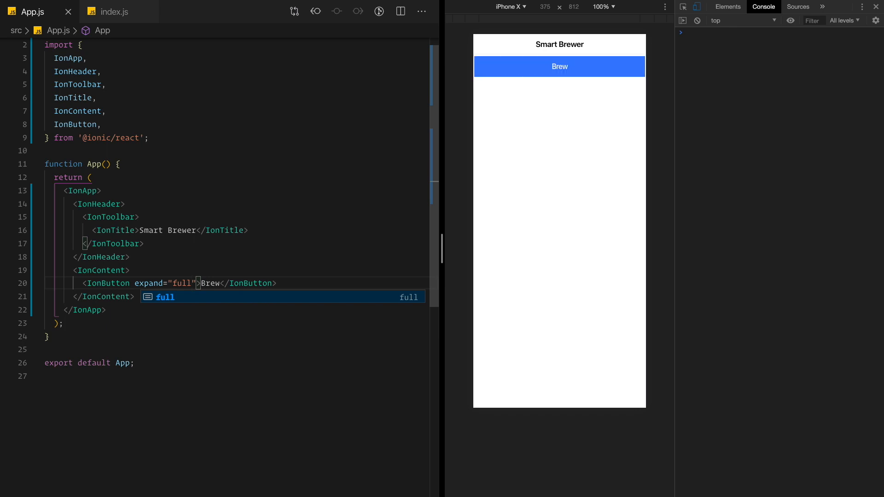
pyautogui.write('IonSegment>')
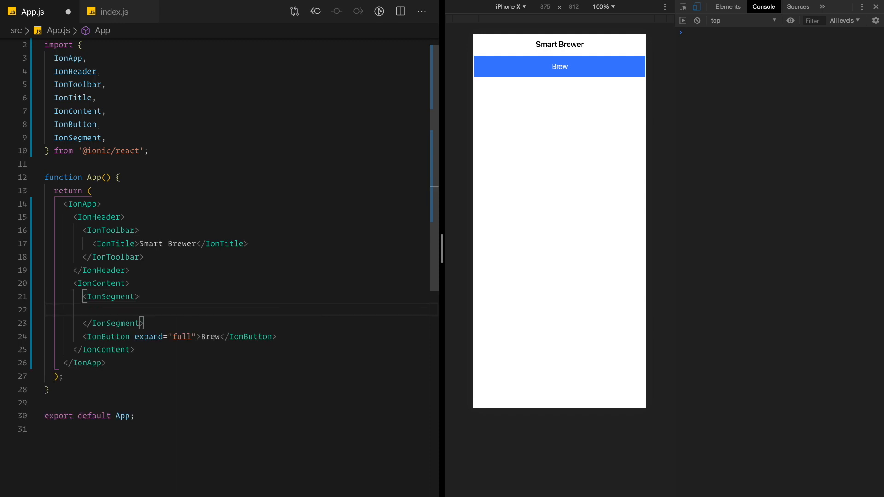
# Add three IonSegmentButton elements named Espresso, Macchiato and Flat white inside IonSegment.
pyautogui.write('<')
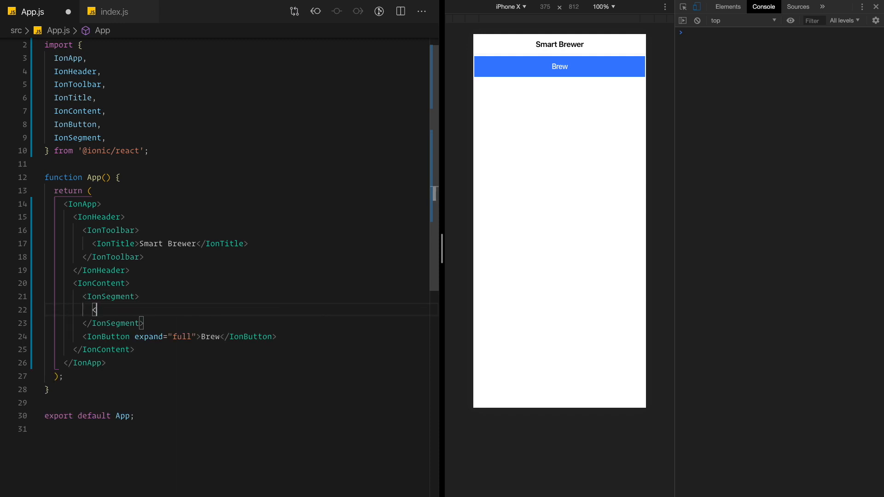
pyautogui.write('IonSegmentButton')
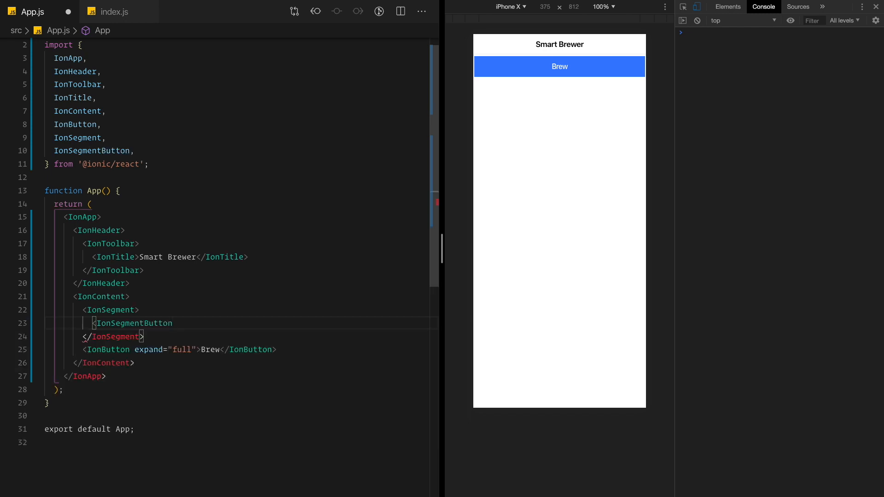
pyautogui.write('></IonSegmentButton>')
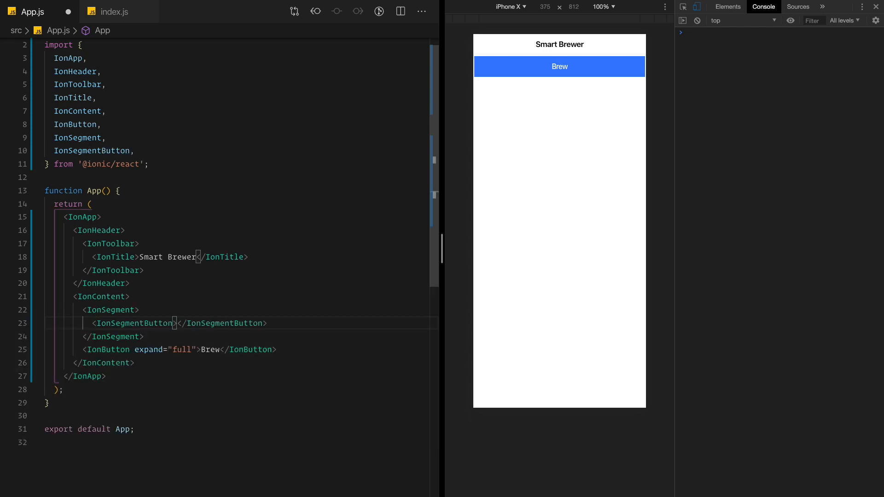
pyautogui.write('Espresso')
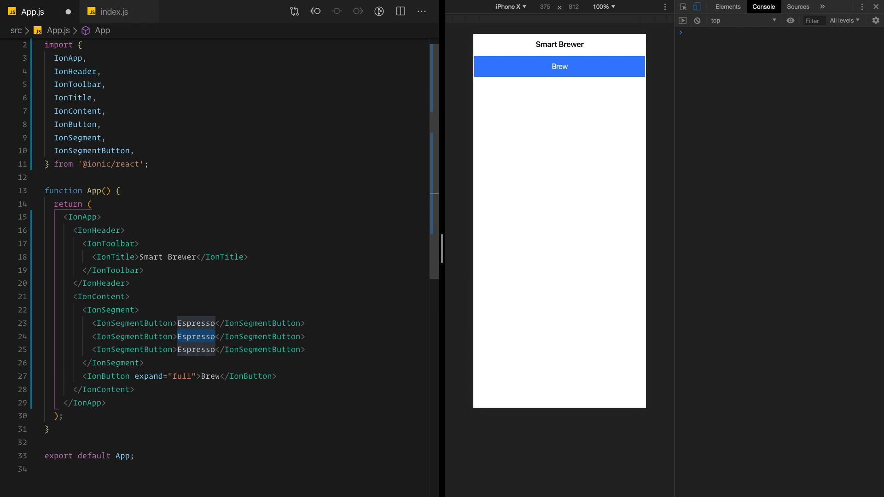
pyautogui.write('Macchiato')
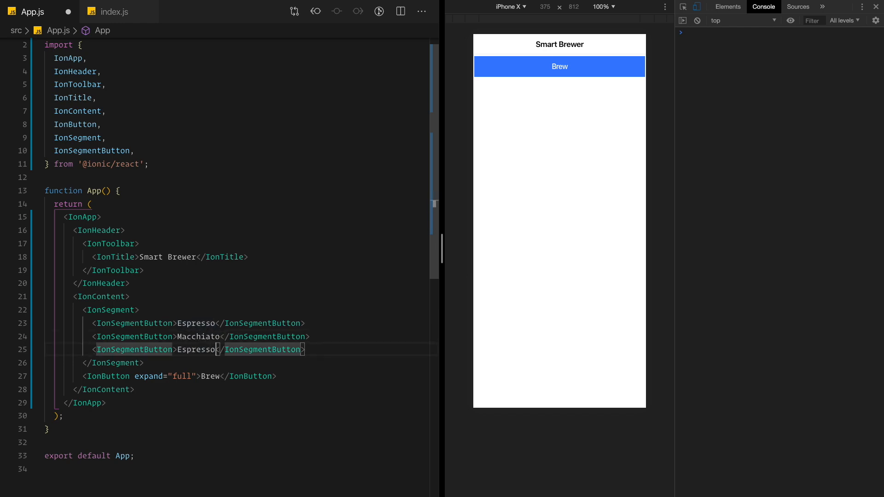
pyautogui.write('Flat whit')
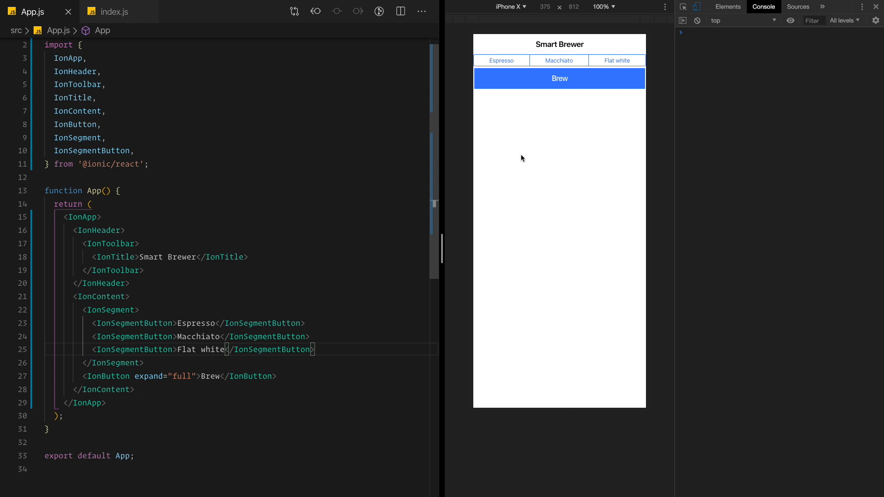
pyautogui.moveTo(561, 107)
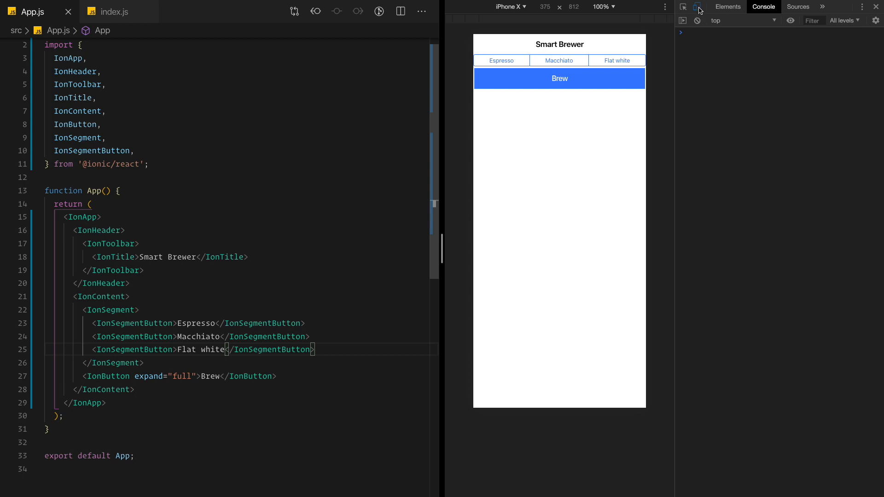
pyautogui.moveTo(697, 10)
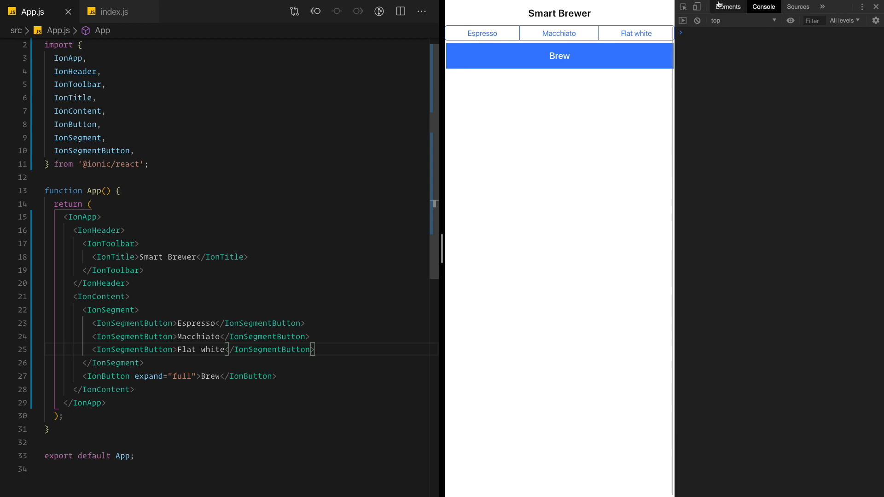
pyautogui.moveTo(697, 6)
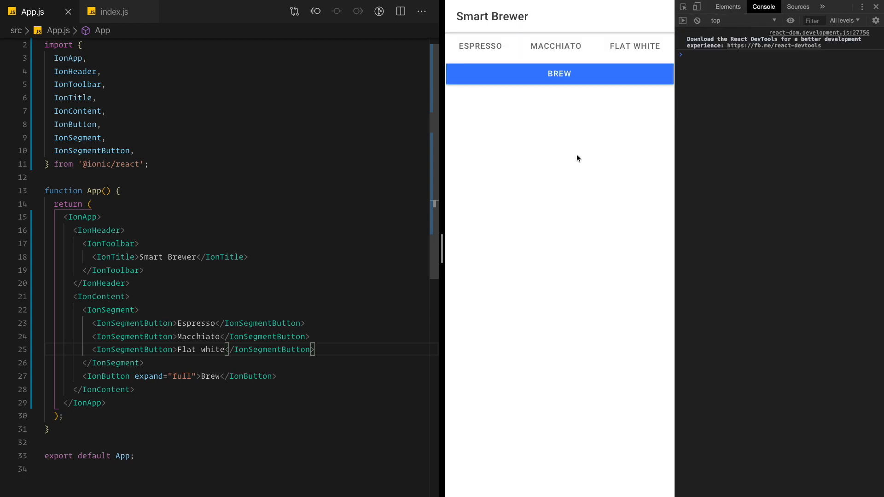
pyautogui.click(479, 46)
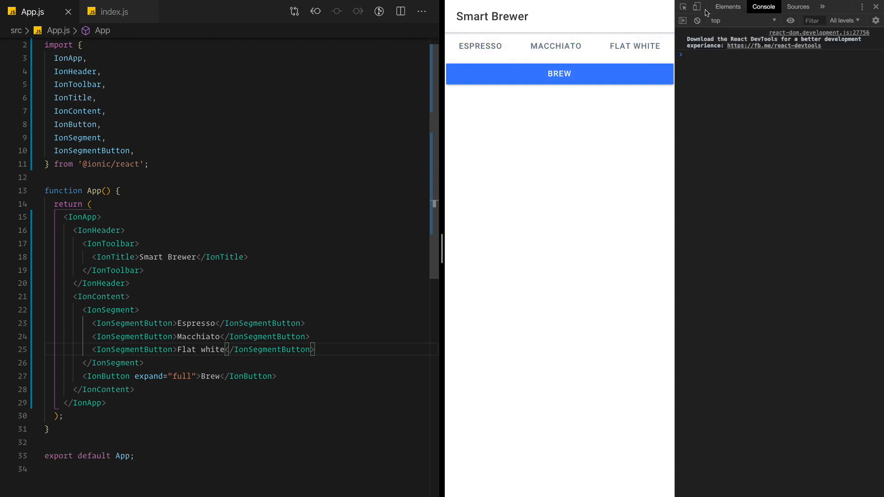
pyautogui.click(697, 6)
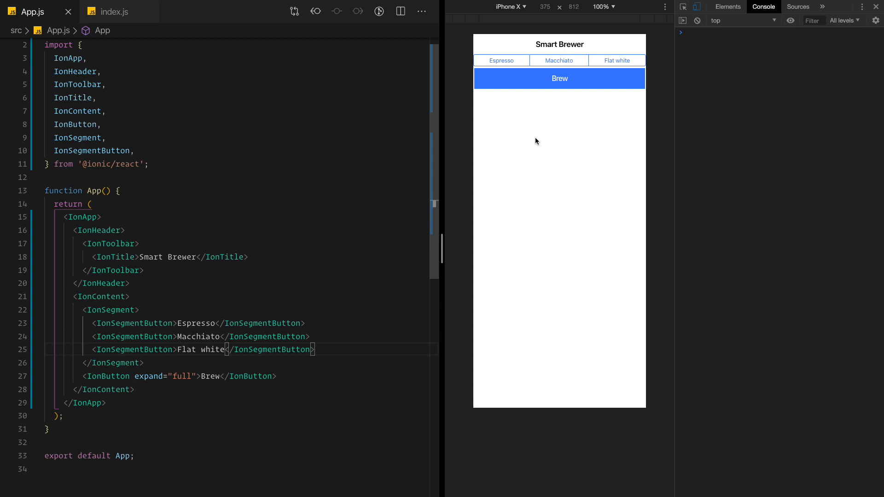
pyautogui.moveTo(174, 351)
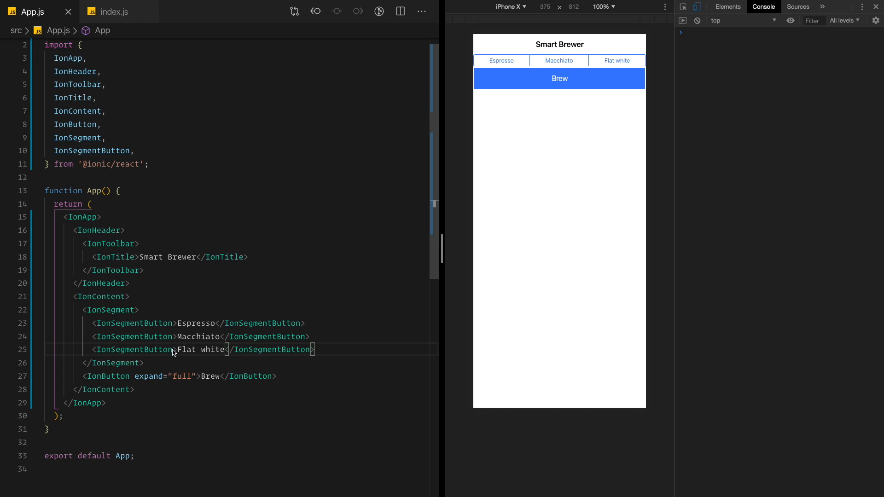
# Add the checked attribute to the Flat white IonSegmentButton and save.
pyautogui.doubleClick(135, 349)
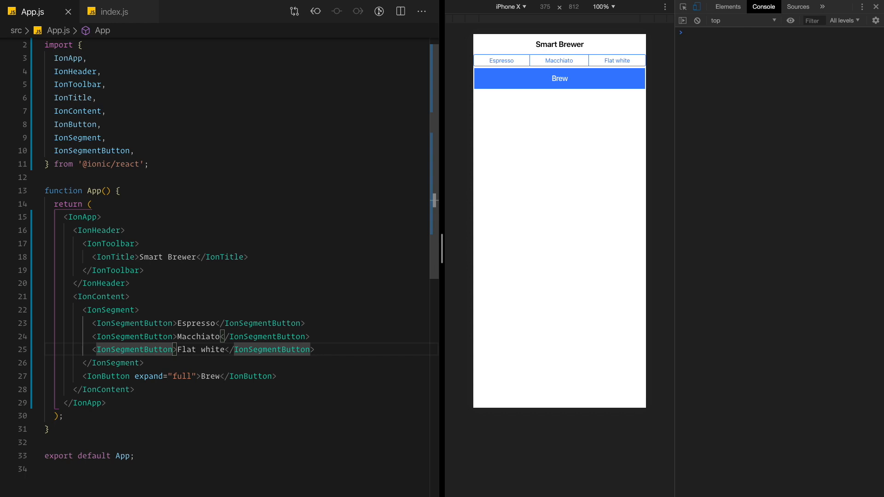
pyautogui.write('chec')
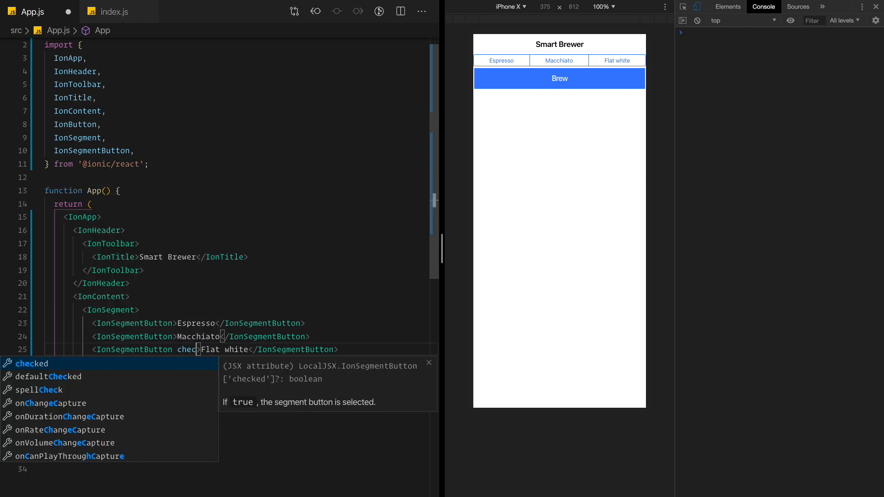
pyautogui.write('ed')
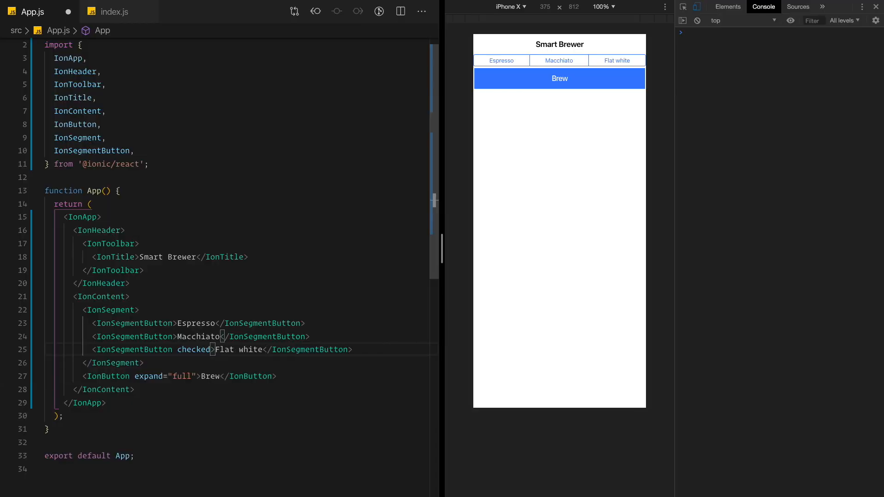
pyautogui.click(617, 60)
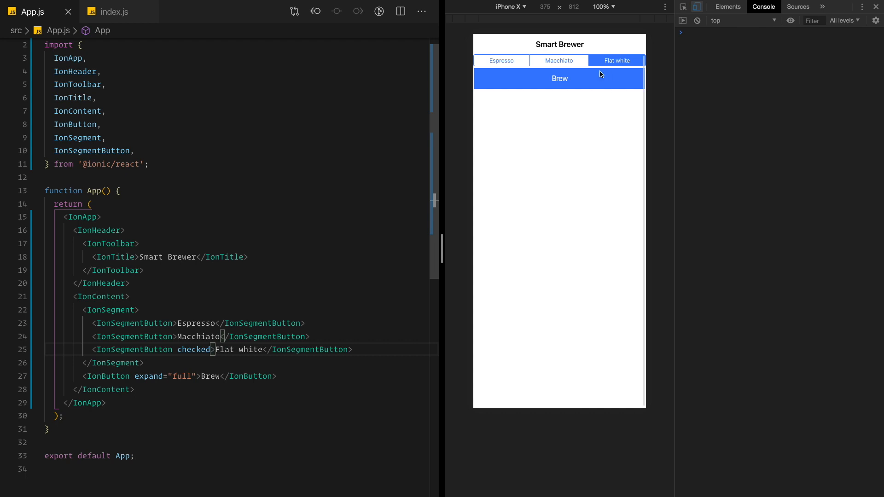
pyautogui.moveTo(619, 66)
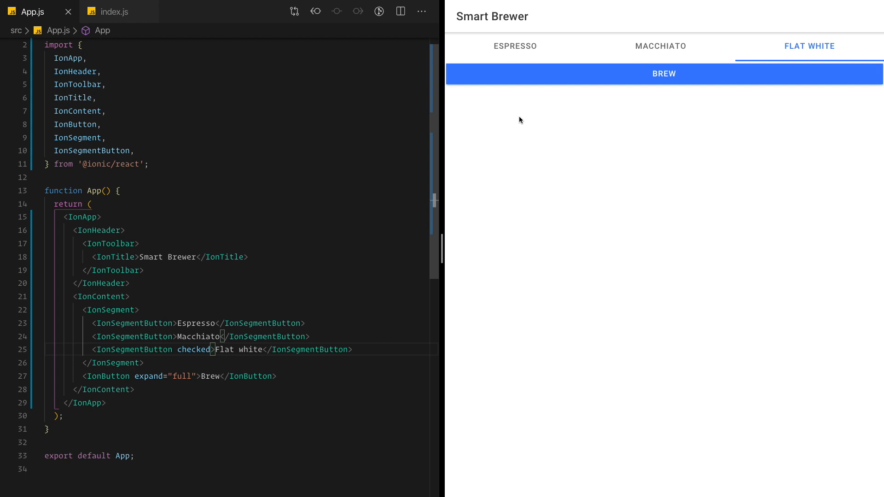
pyautogui.moveTo(835, 51)
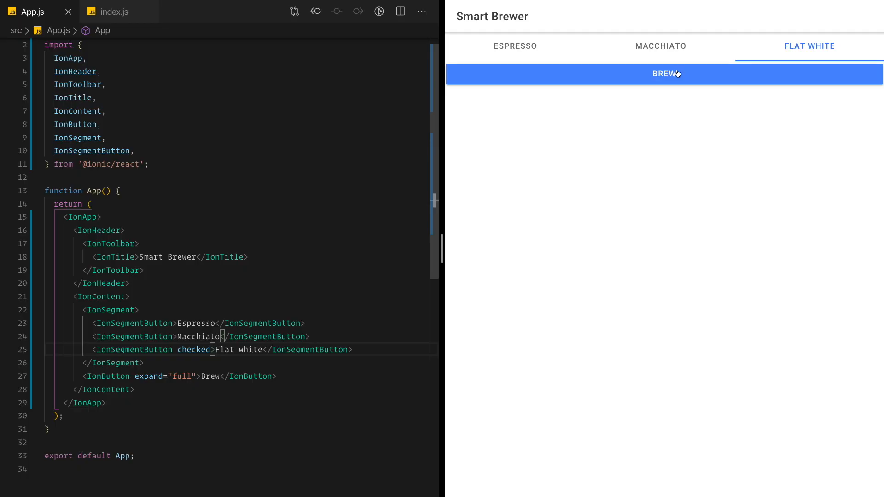
# Test the Brew button and Espresso option in the full-width Material preview.
pyautogui.click(515, 46)
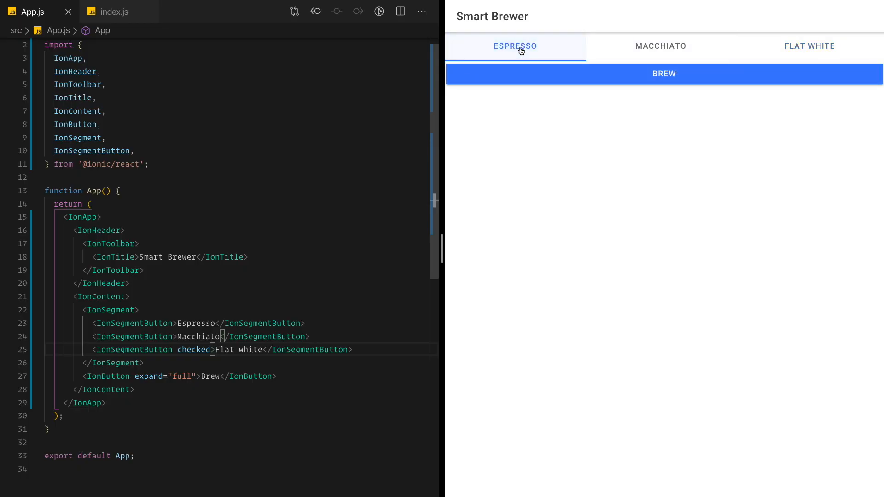
pyautogui.click(809, 46)
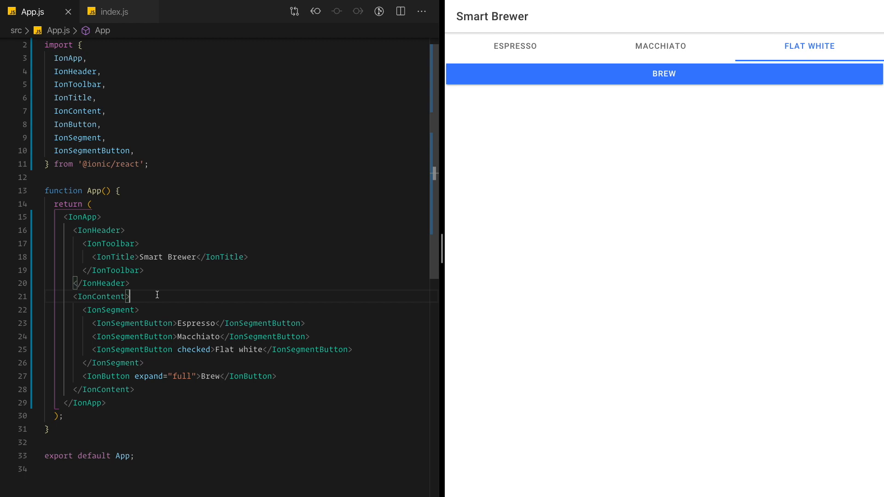
# Wrap the segment and Brew button in an imported IonPage and test Brew at the bottom.
pyautogui.write('IonPage>')
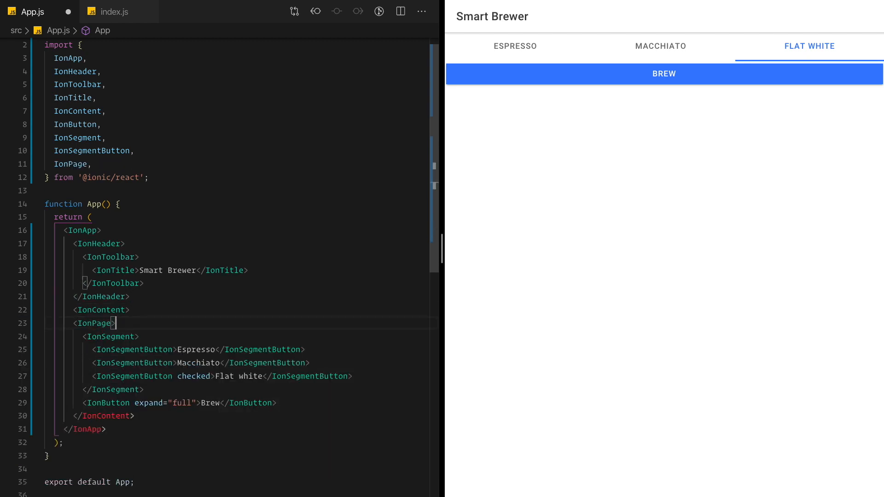
pyautogui.press('enter')
pyautogui.write('</IonPage>')
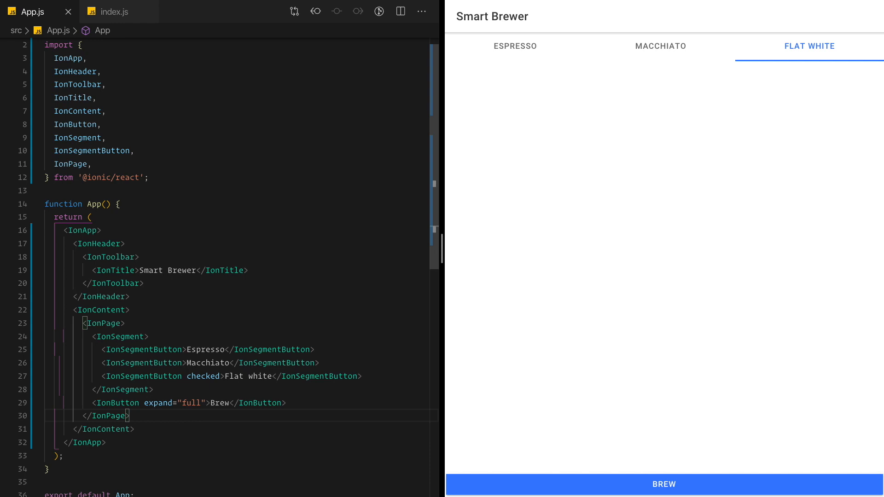
pyautogui.moveTo(455, 315)
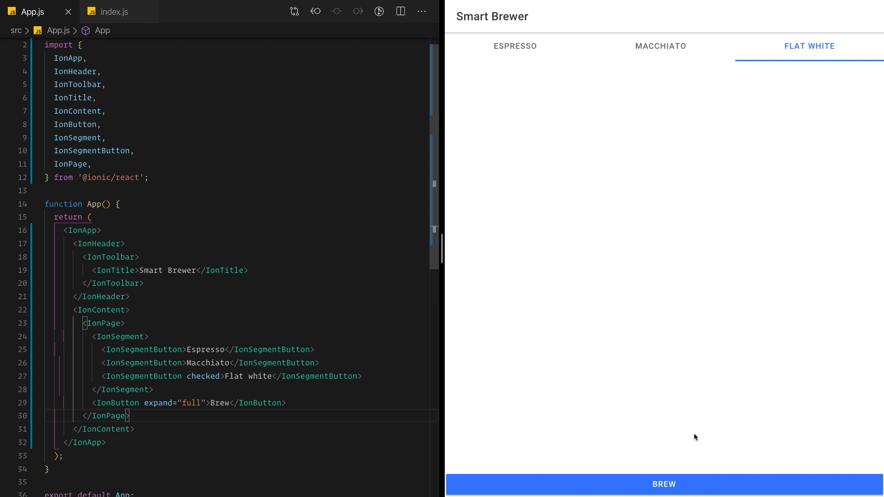
pyautogui.moveTo(666, 467)
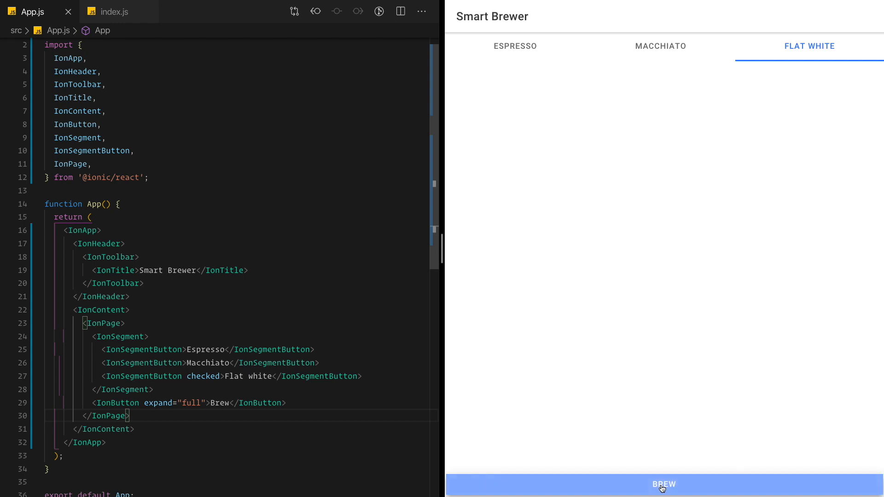
pyautogui.click(663, 485)
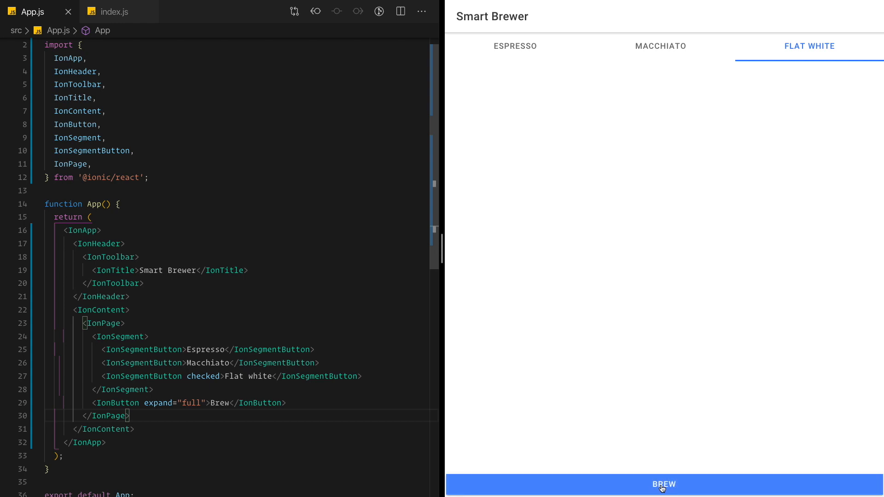